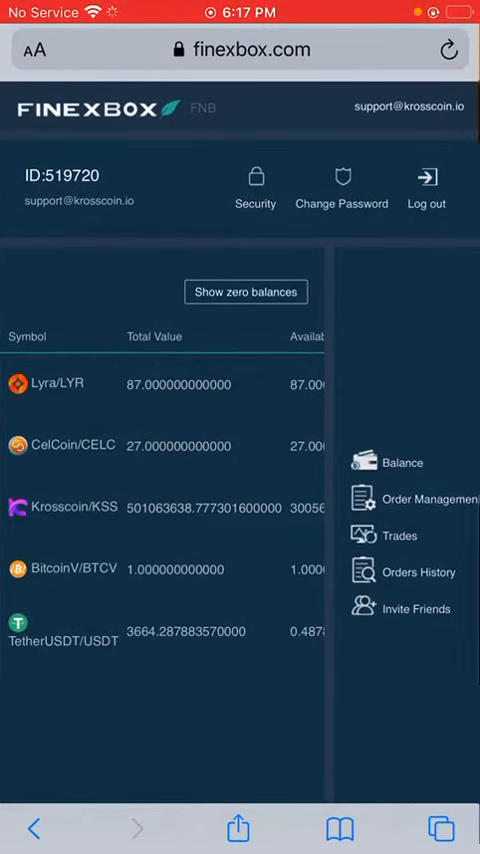
Reveal zero-balance assets in the wallet, then return to the BTC-market home page.
{"action": "left_click", "coordinate": [448, 50]}
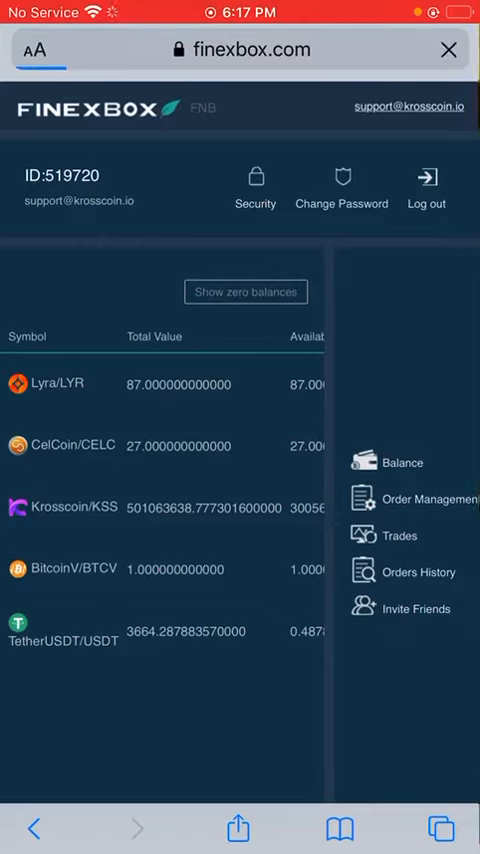
{"action": "left_click", "coordinate": [246, 291]}
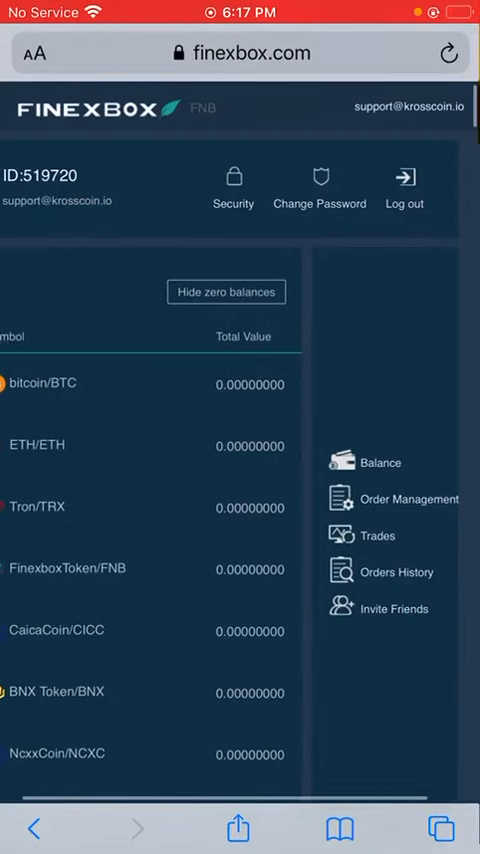
{"action": "left_click", "coordinate": [448, 53]}
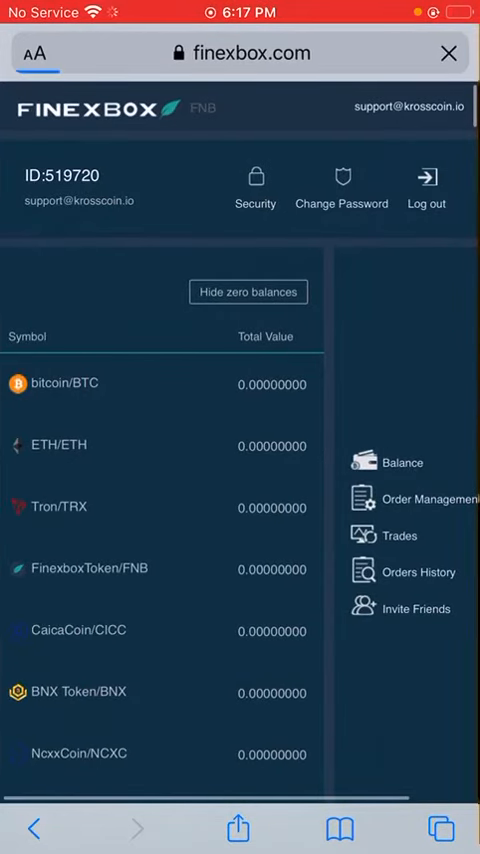
{"action": "left_click", "coordinate": [426, 185]}
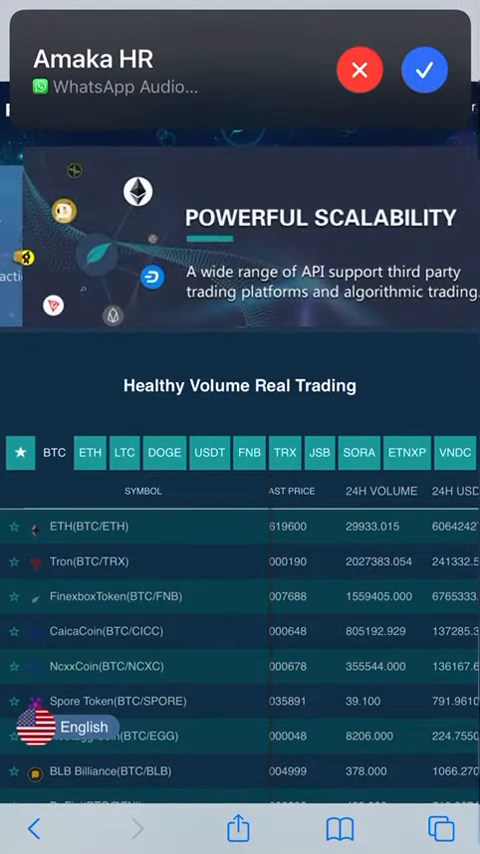
Open the Krosscoin (KSS) trading page from the USDT market list.
{"action": "left_click", "coordinate": [359, 69]}
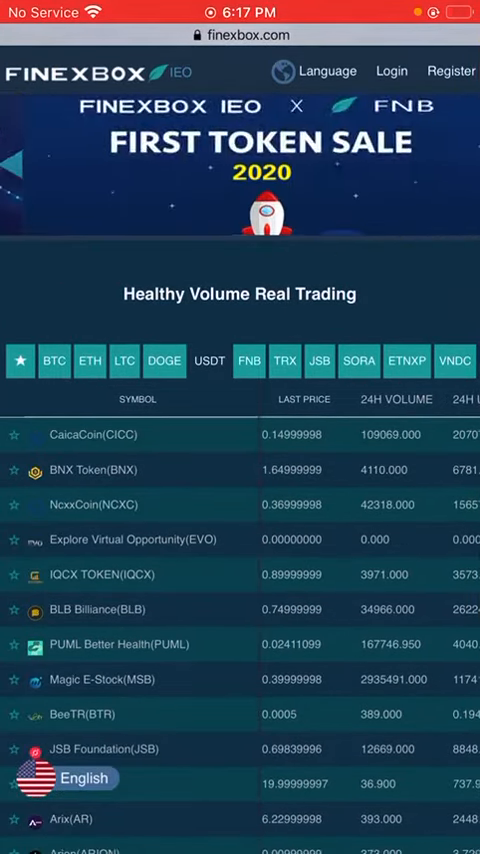
{"action": "scroll", "scroll_direction": "down", "scroll_amount": 3}
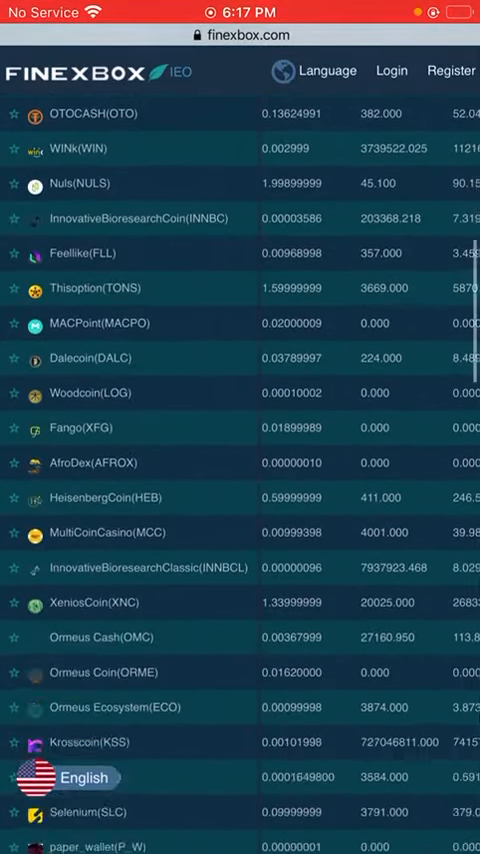
{"action": "scroll", "scroll_direction": "down", "scroll_amount": 3}
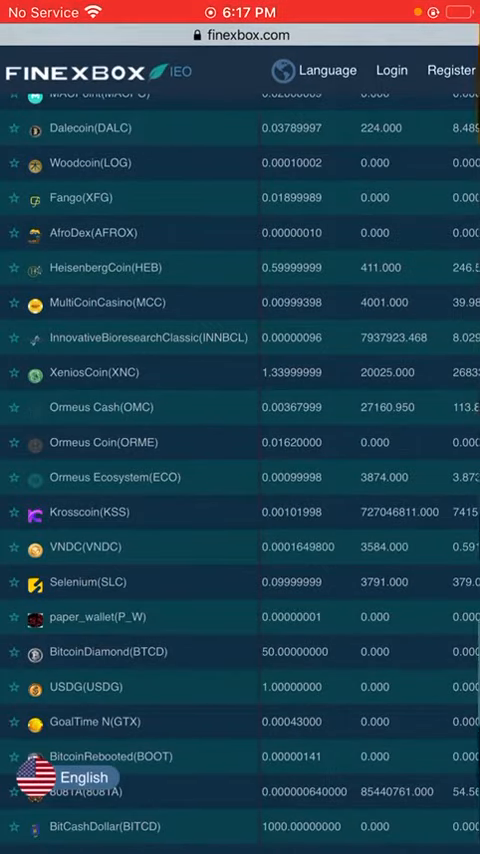
{"action": "left_click", "coordinate": [240, 35]}
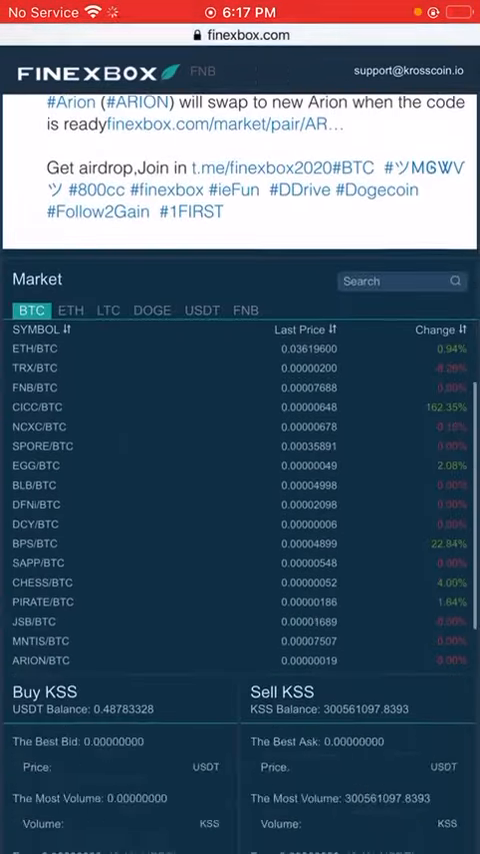
Scroll the balance page listing zero-balance assets like BTC and ETH.
{"action": "scroll", "scroll_direction": "down", "scroll_amount": 3}
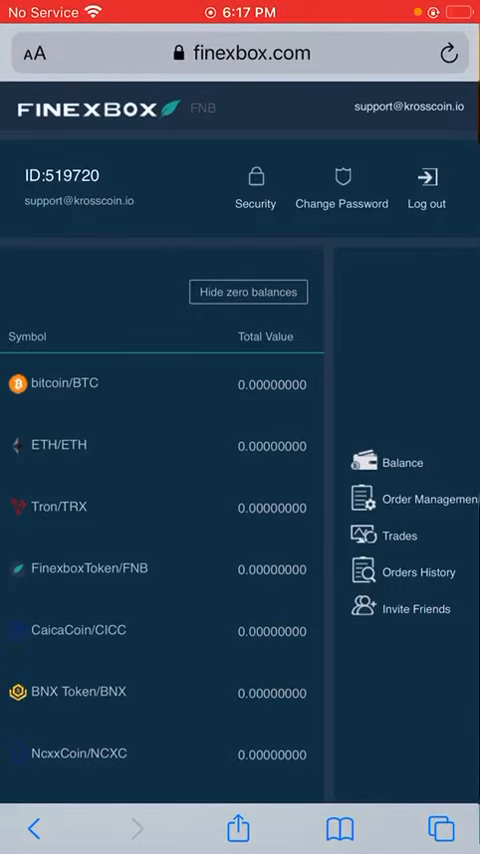
Hide zero balances, leaving Lyra, CelCoin, Krosscoin, BitcoinV and TetherUSDT, and open TetherUSDT deposit.
{"action": "scroll", "scroll_direction": "down", "scroll_amount": 3}
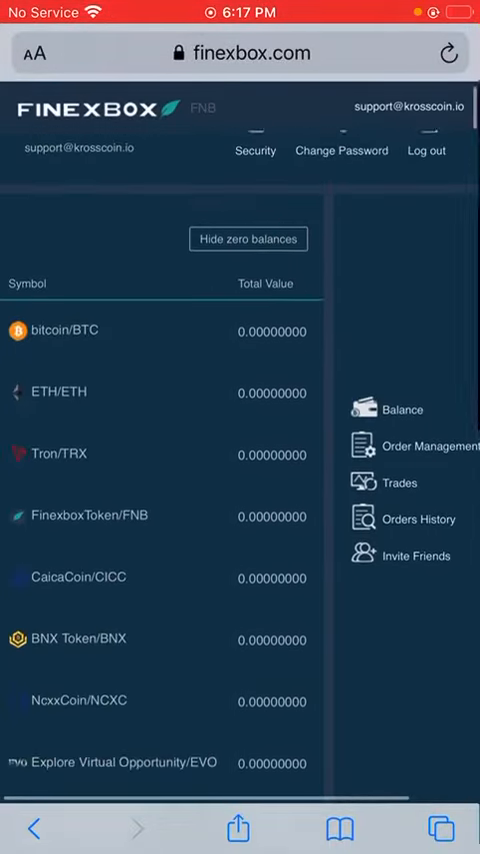
{"action": "scroll", "scroll_direction": "down", "scroll_amount": 3}
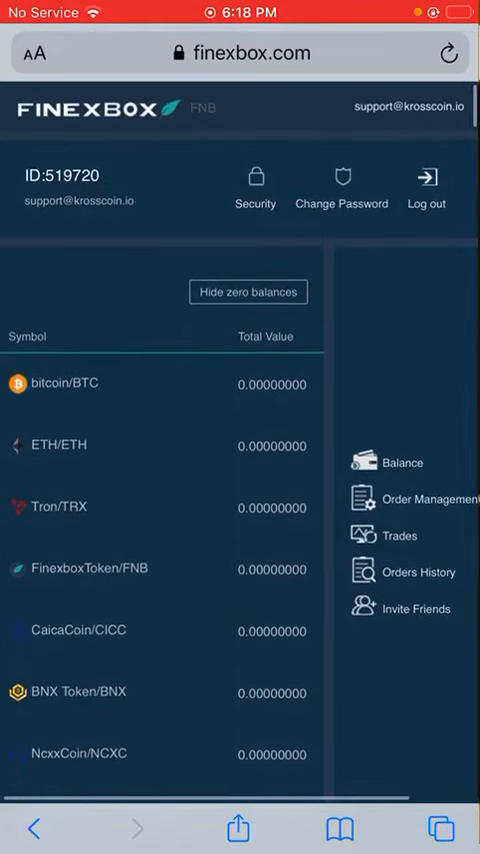
{"action": "left_click", "coordinate": [247, 291]}
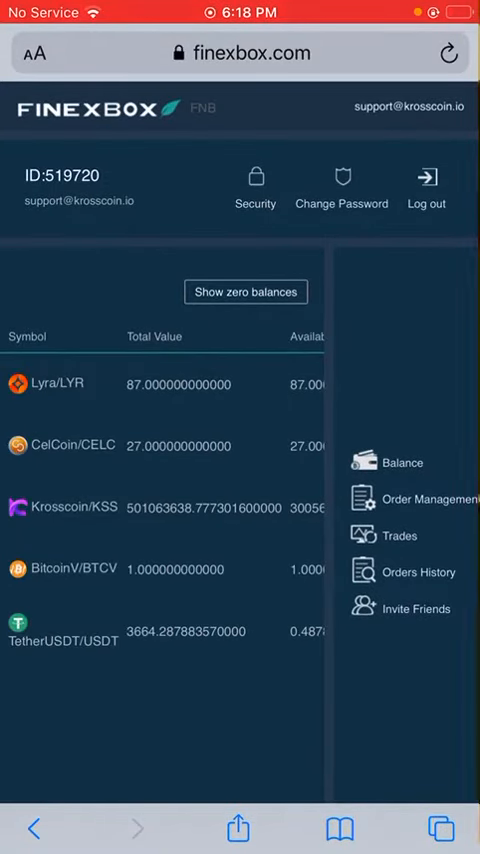
{"action": "scroll", "scroll_direction": "right", "scroll_amount": 3}
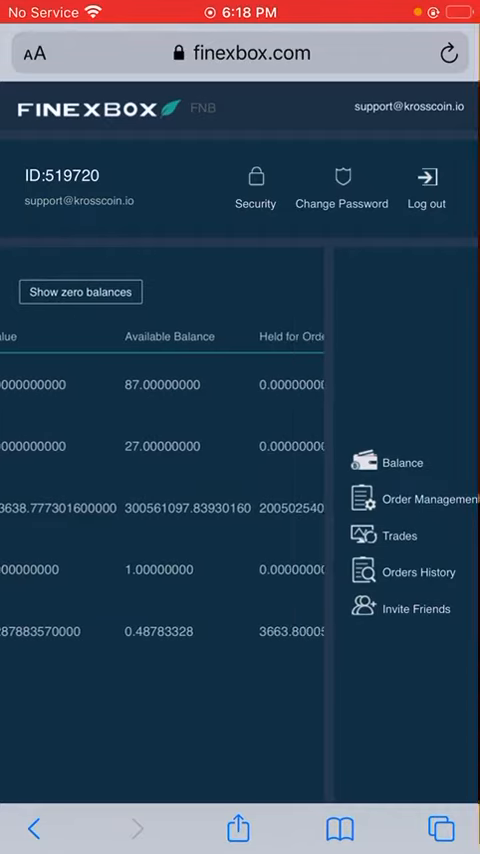
{"action": "scroll", "scroll_direction": "right", "scroll_amount": 3}
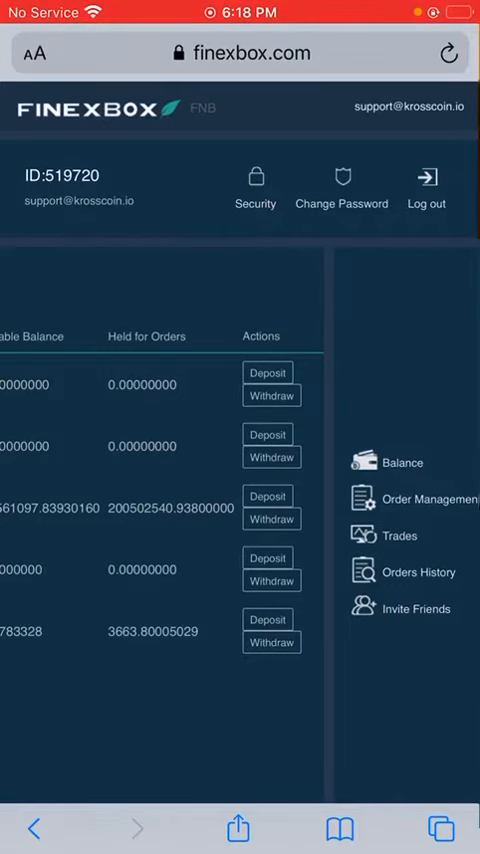
{"action": "left_click", "coordinate": [240, 53]}
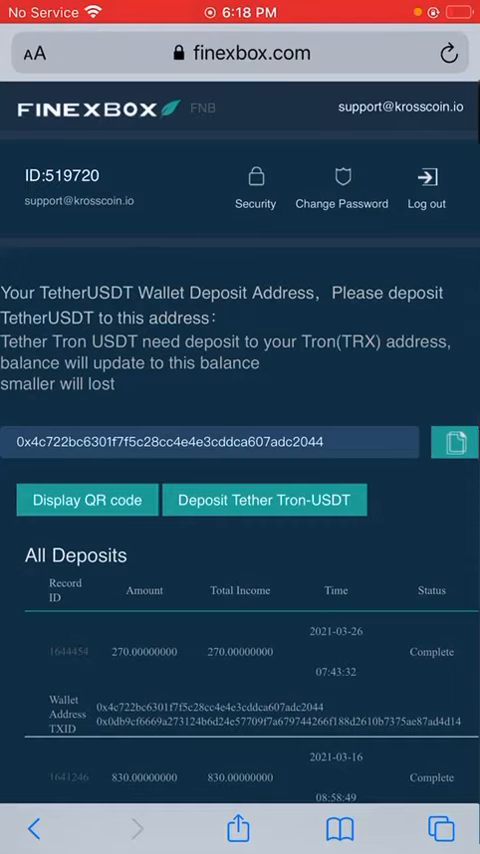
Scroll through the TetherUSDT deposit history, including the 830 USDT deposit on 2021-03-16.
{"action": "scroll", "scroll_direction": "down", "scroll_amount": 3}
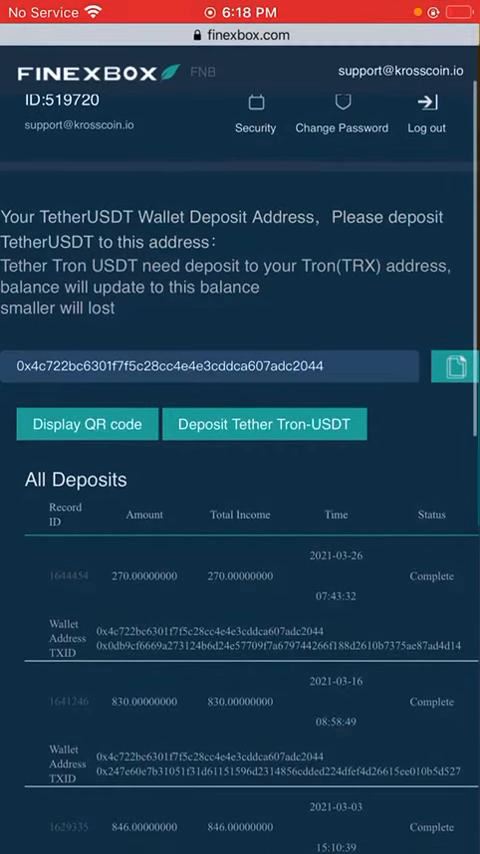
{"action": "scroll", "scroll_direction": "up", "scroll_amount": 3}
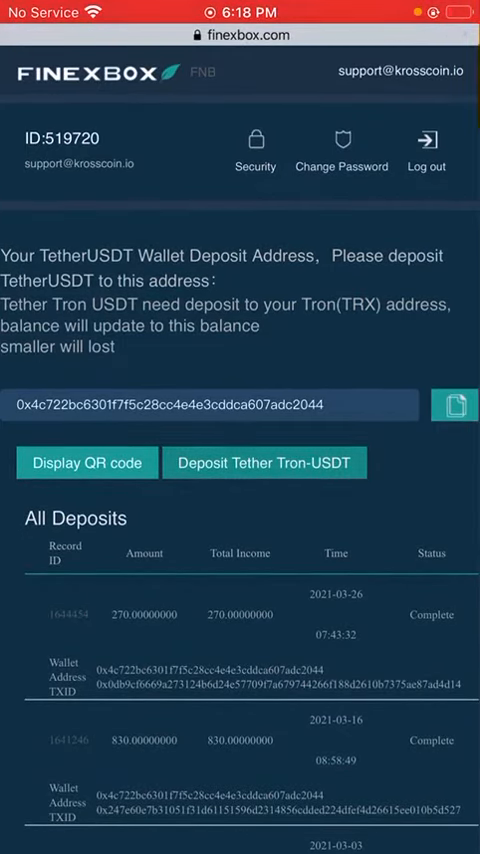
Open the Tether Tron-USDT deposit page and read its TRX address and empty history.
{"action": "left_click", "coordinate": [240, 34]}
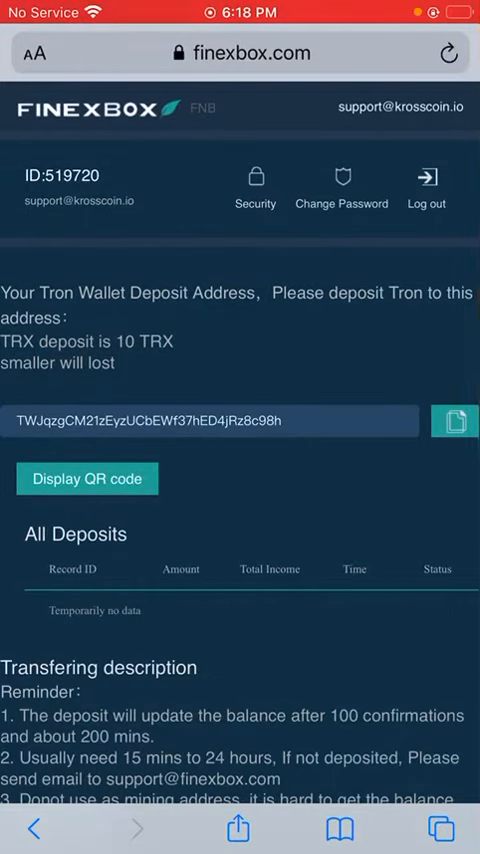
{"action": "scroll", "scroll_direction": "down", "scroll_amount": 3}
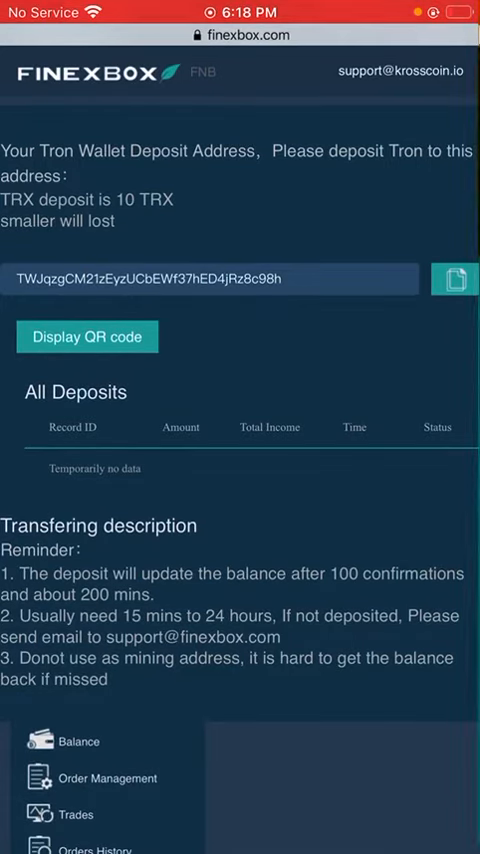
{"action": "scroll", "scroll_direction": "up", "scroll_amount": 3}
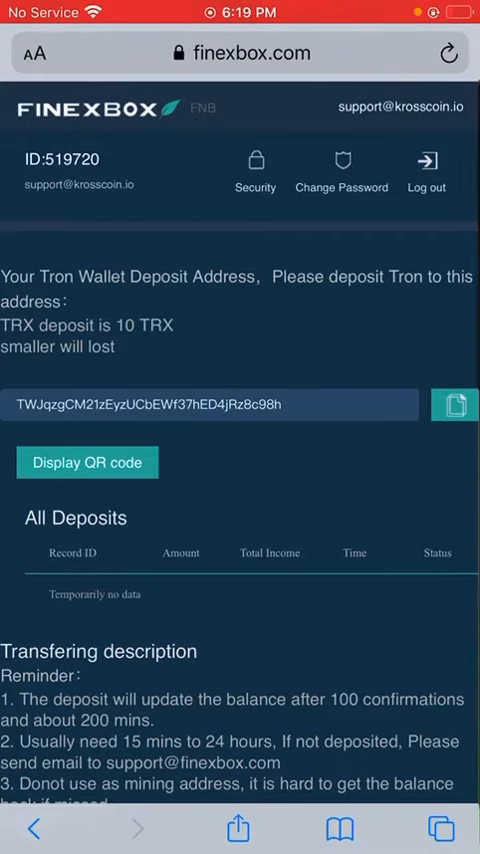
{"action": "scroll", "scroll_direction": "down", "scroll_amount": 3}
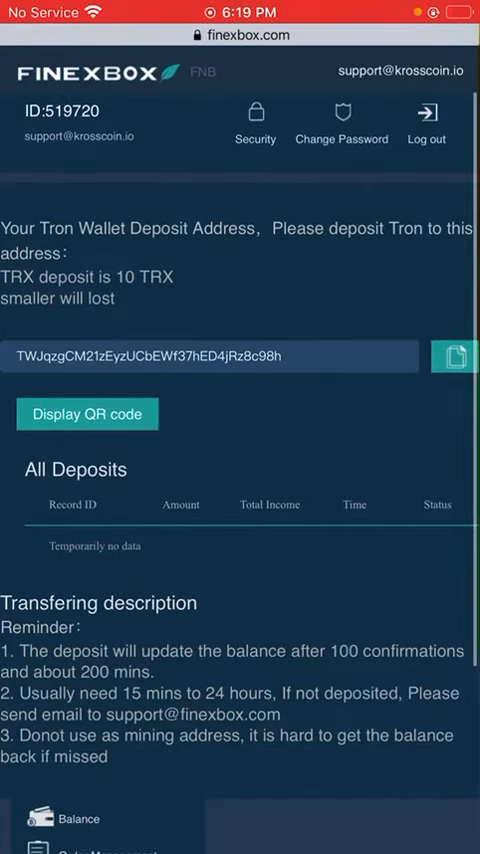
{"action": "scroll", "scroll_direction": "up", "scroll_amount": 3}
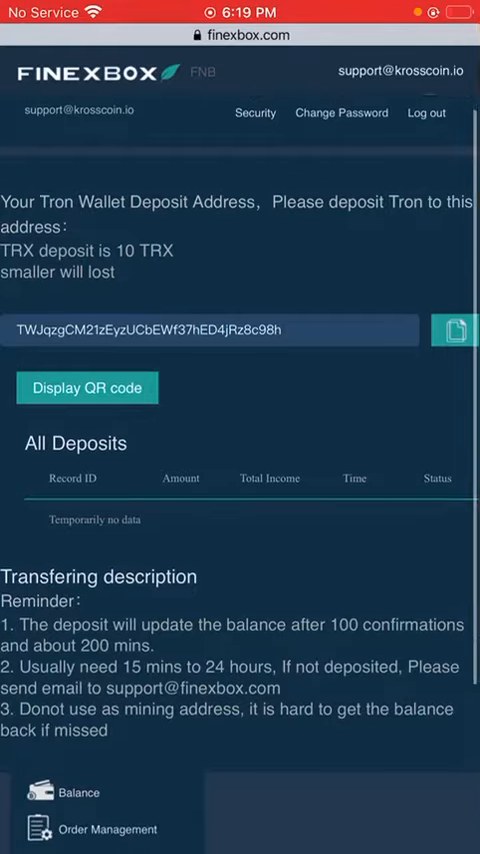
{"action": "scroll", "scroll_direction": "up", "scroll_amount": 3}
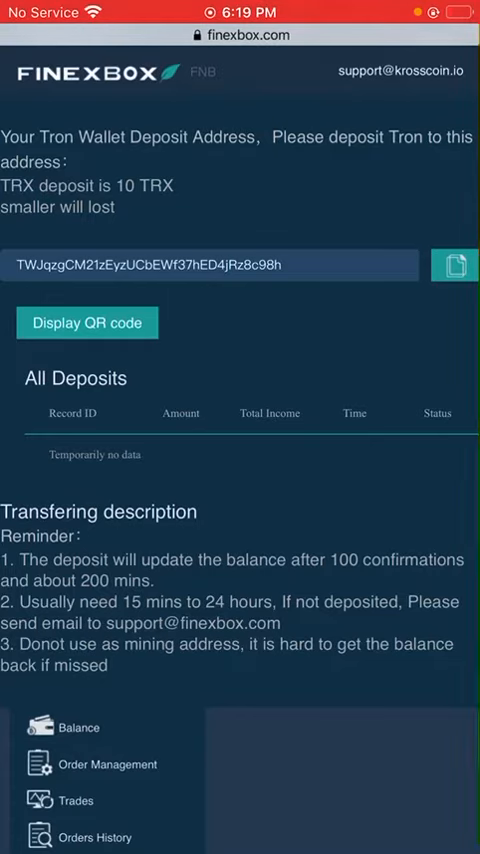
{"action": "scroll", "scroll_direction": "down", "scroll_amount": 3}
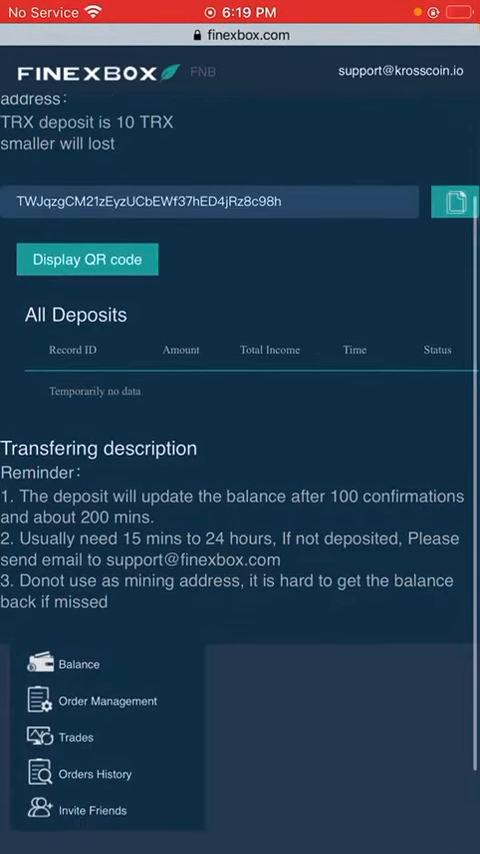